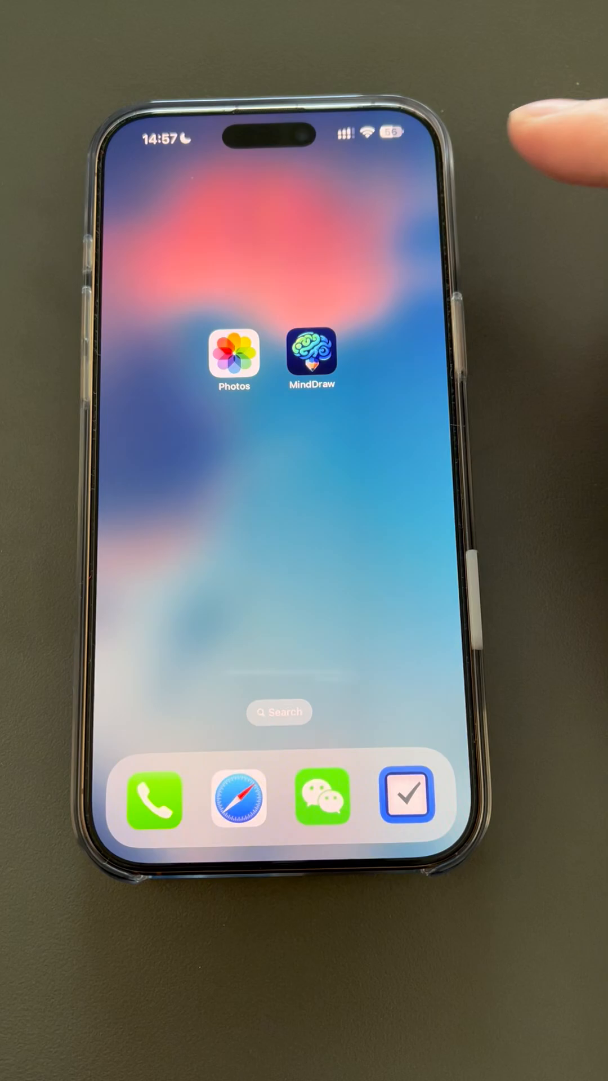
Step: Launch MindDraw and grant it full photo library access and camera access
left_click(312, 357)
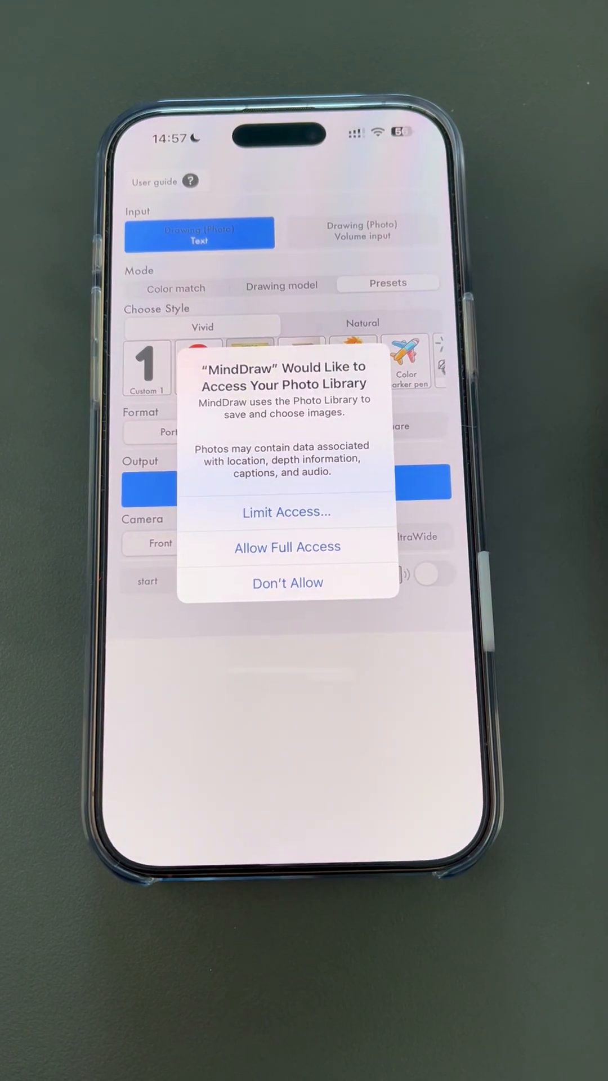
left_click(288, 547)
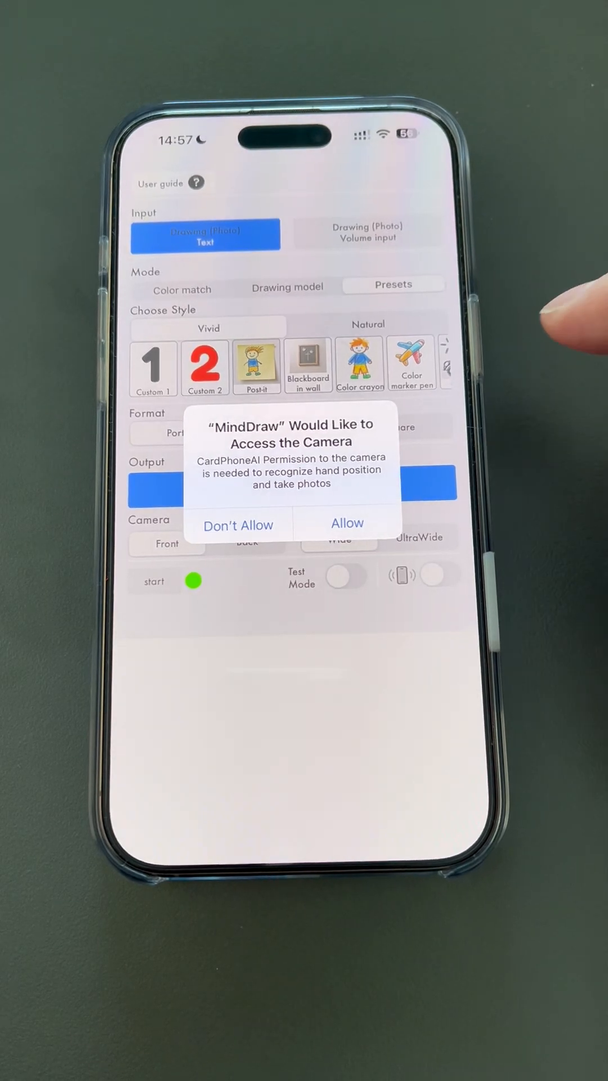
left_click(346, 522)
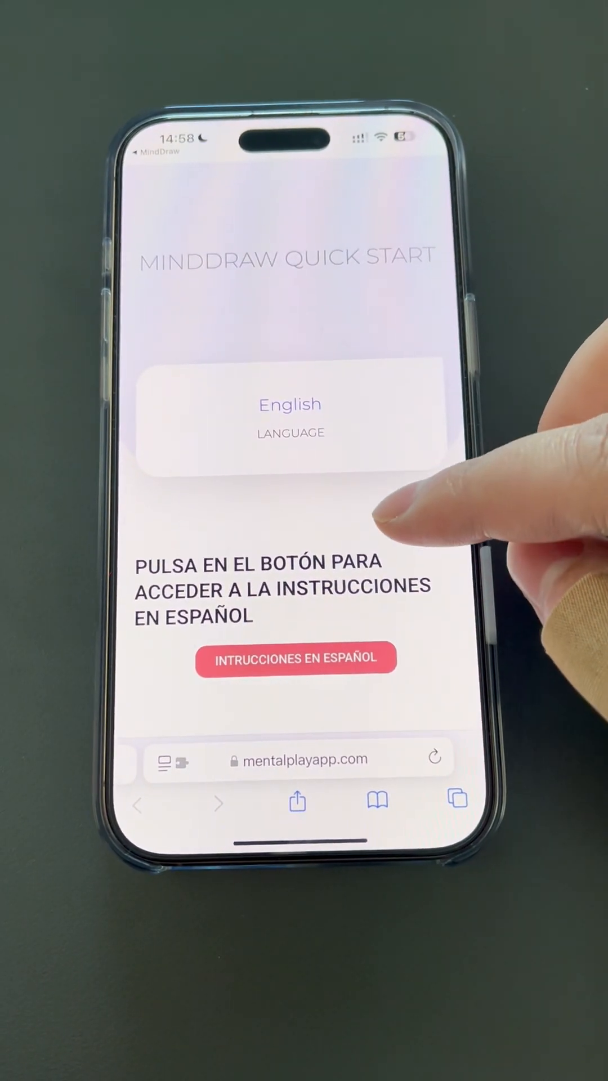
Step: Choose the English guide and read through the OpenAI API key setup instructions
left_click(296, 657)
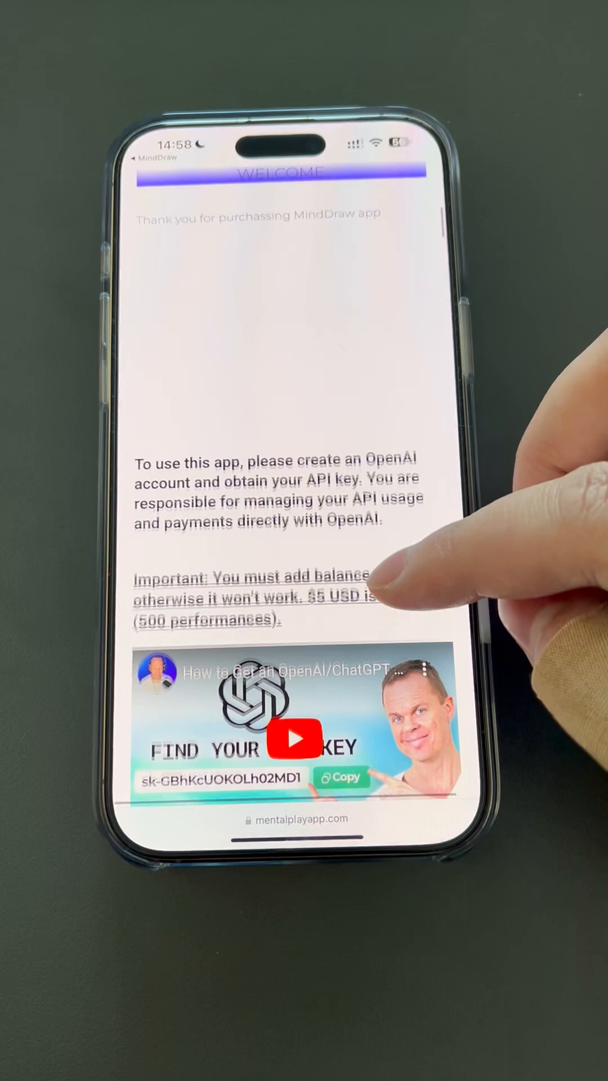
scroll("down", 3)
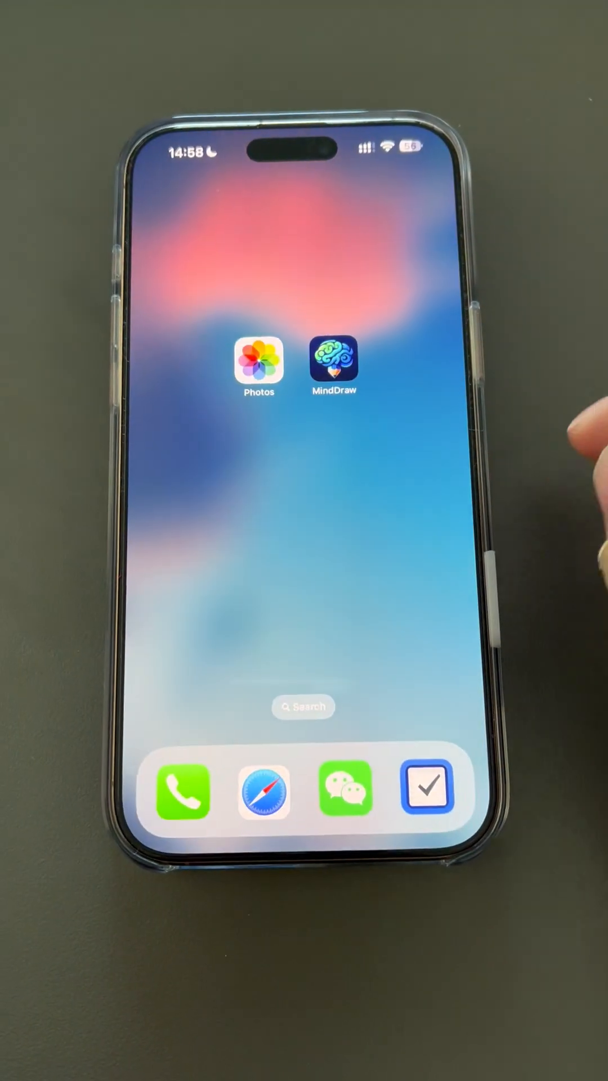
Step: Reopen MindDraw and paste the copied OpenAI API key into the key field
left_click(333, 364)
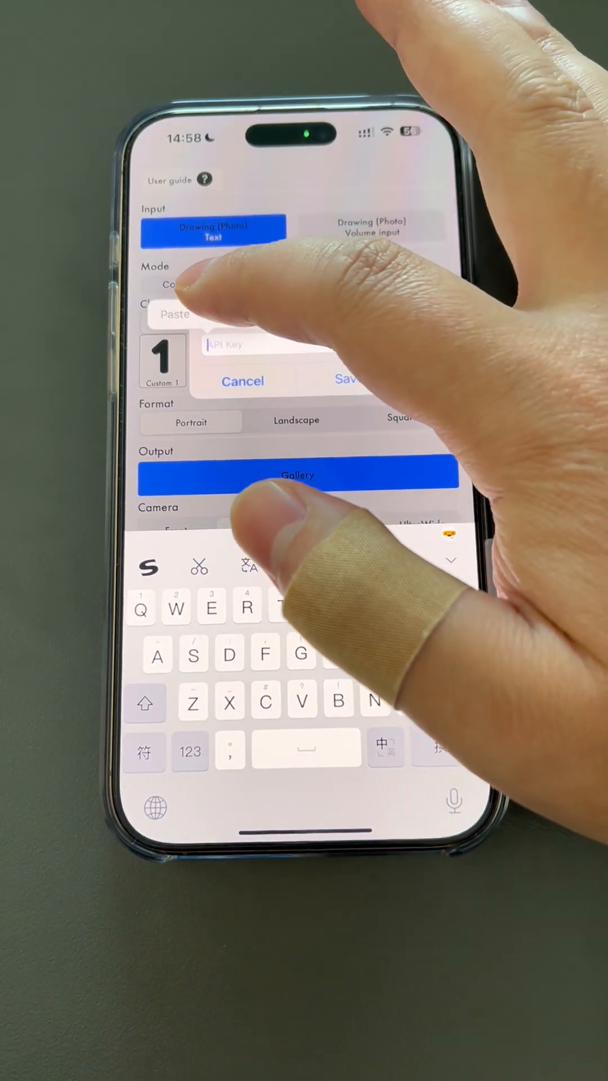
left_click(175, 314)
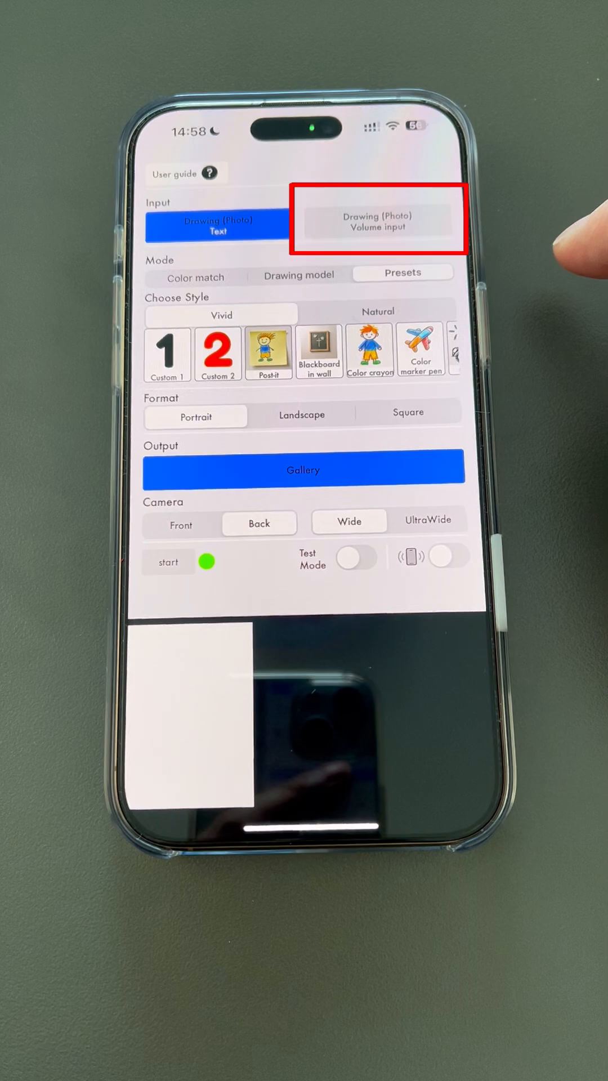
Step: Switch the input to the volume-triggered drawing photo option and cycle through the mode choices
left_click(217, 224)
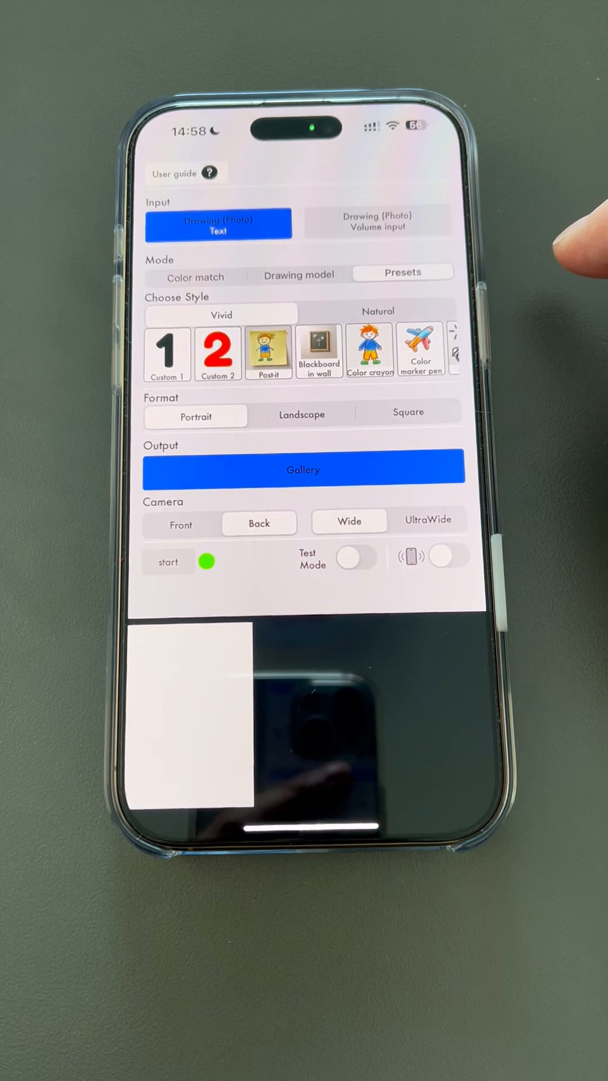
left_click(378, 231)
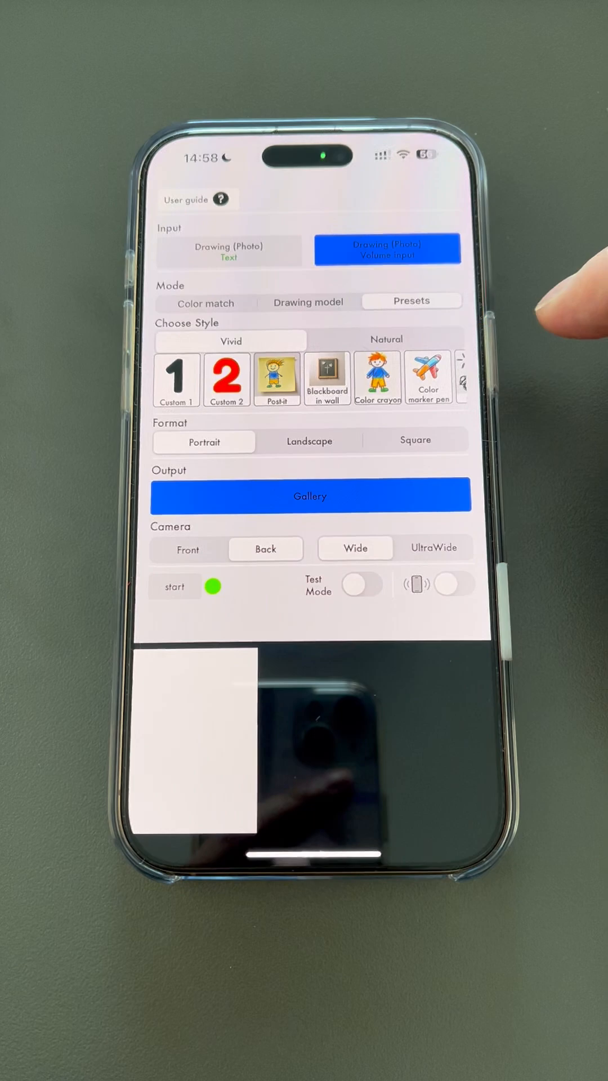
left_click(411, 302)
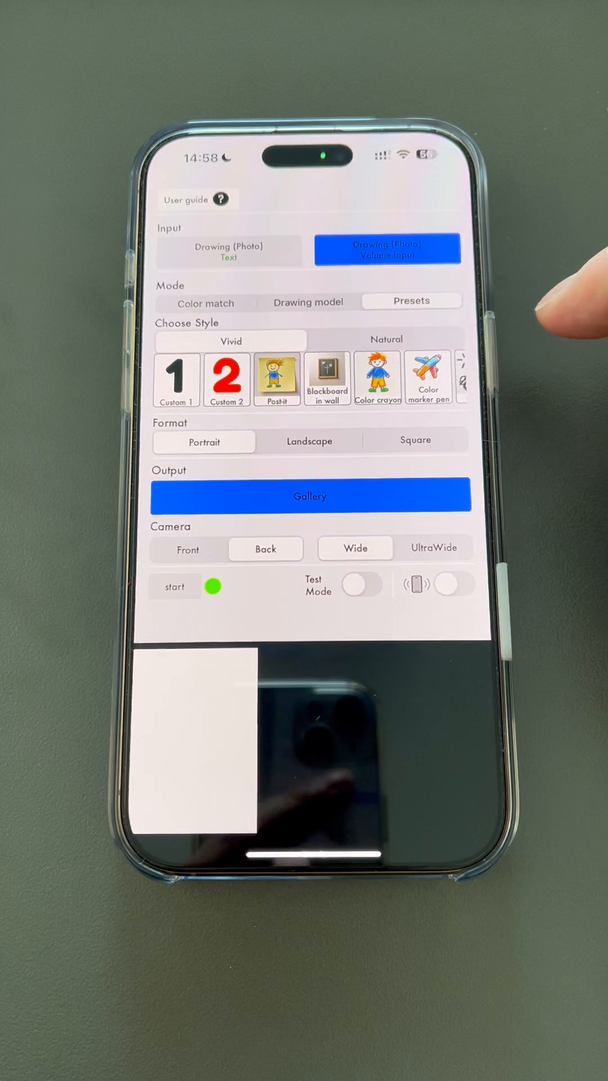
left_click(411, 302)
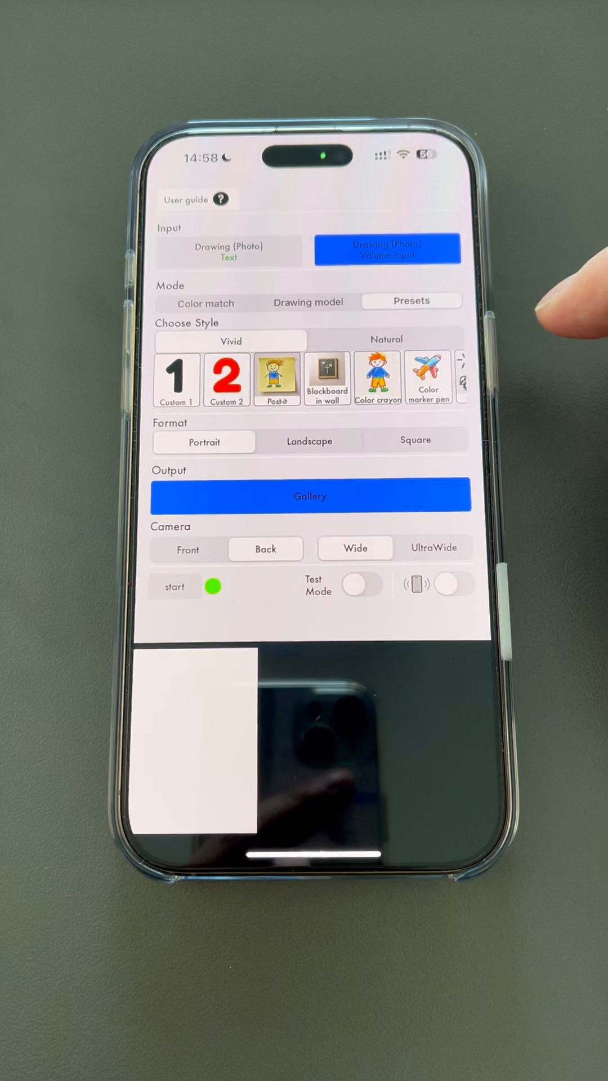
left_click(410, 300)
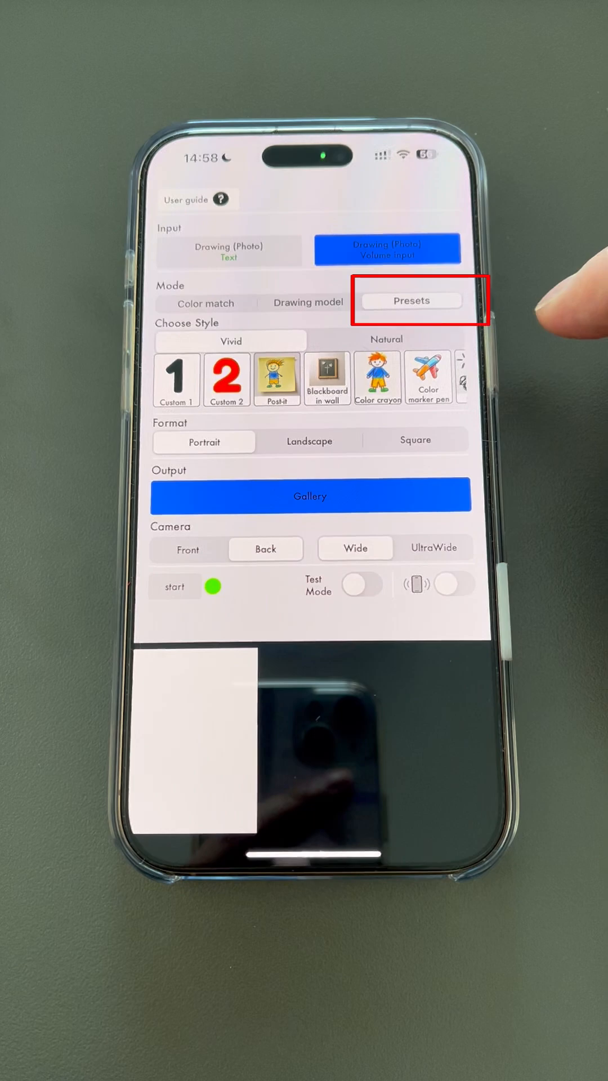
left_click(411, 301)
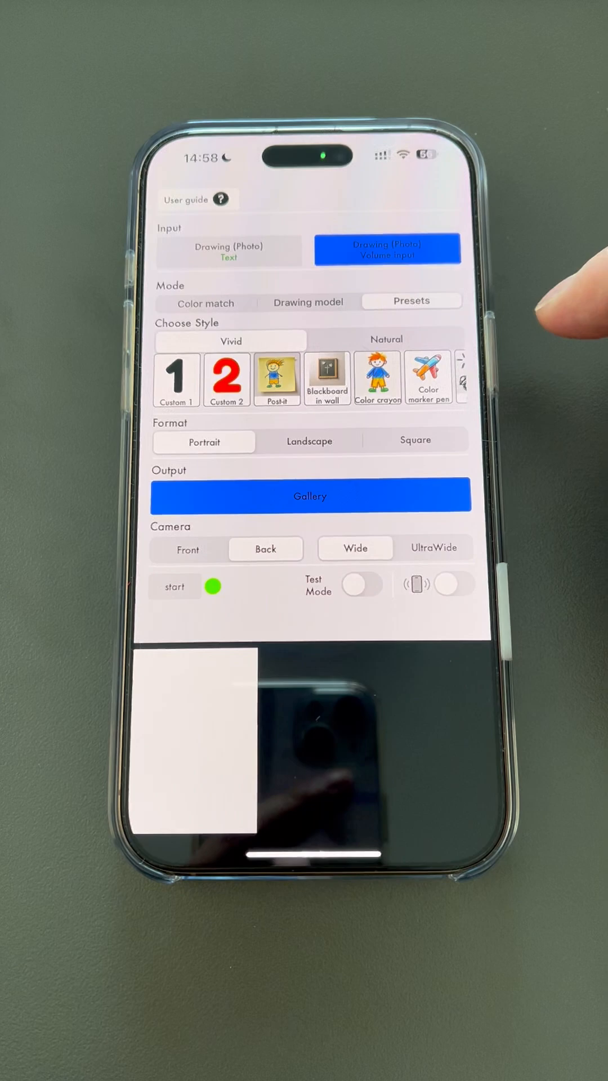
Step: Choose Drawing model mode and bring up the Gallery output's saving settings
left_click(308, 302)
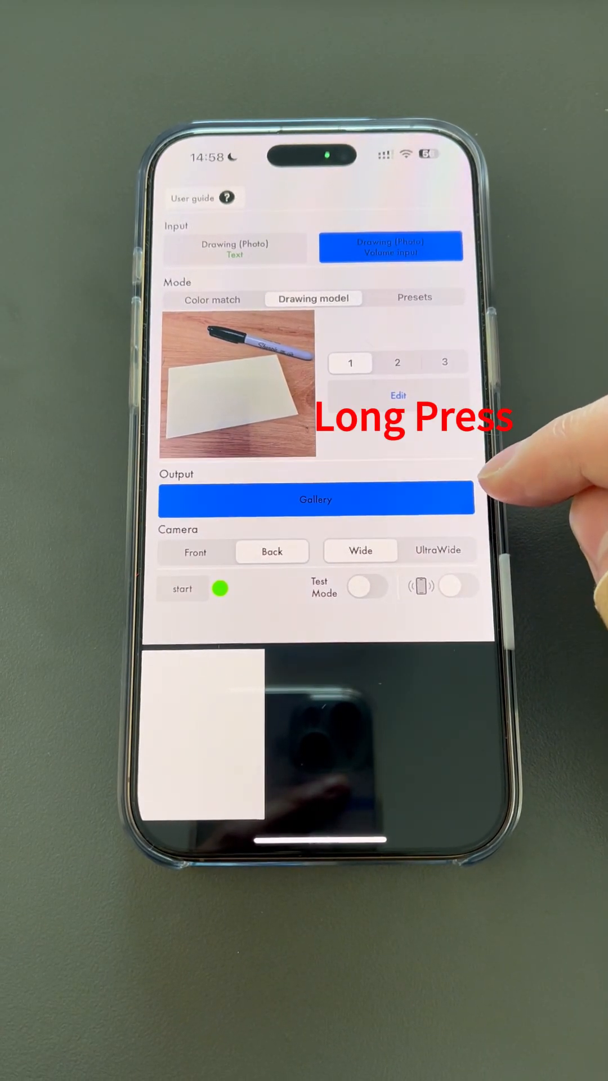
left_click(315, 499)
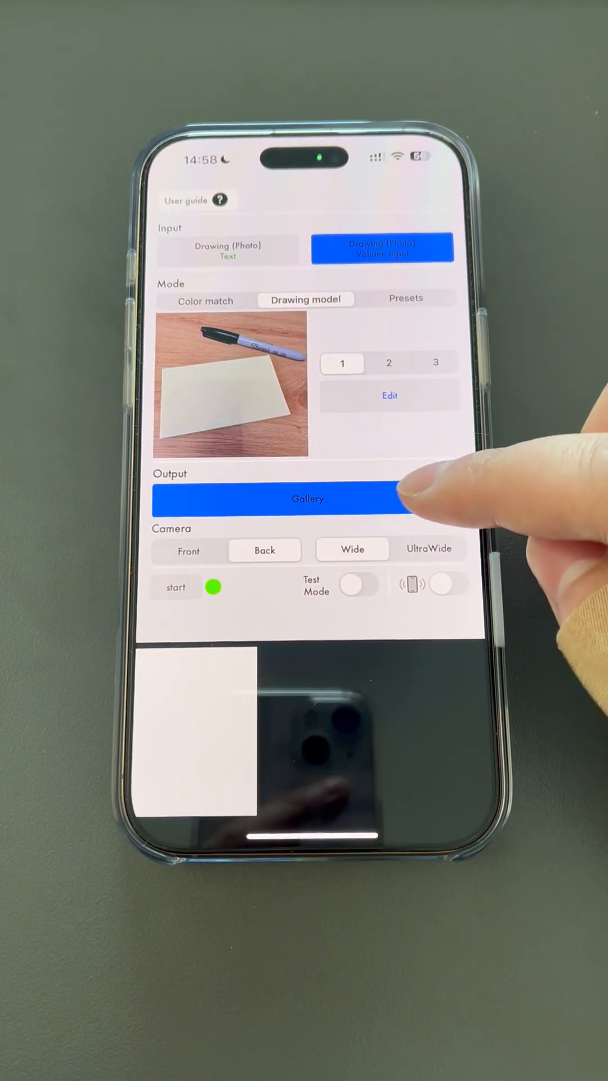
left_click(308, 499)
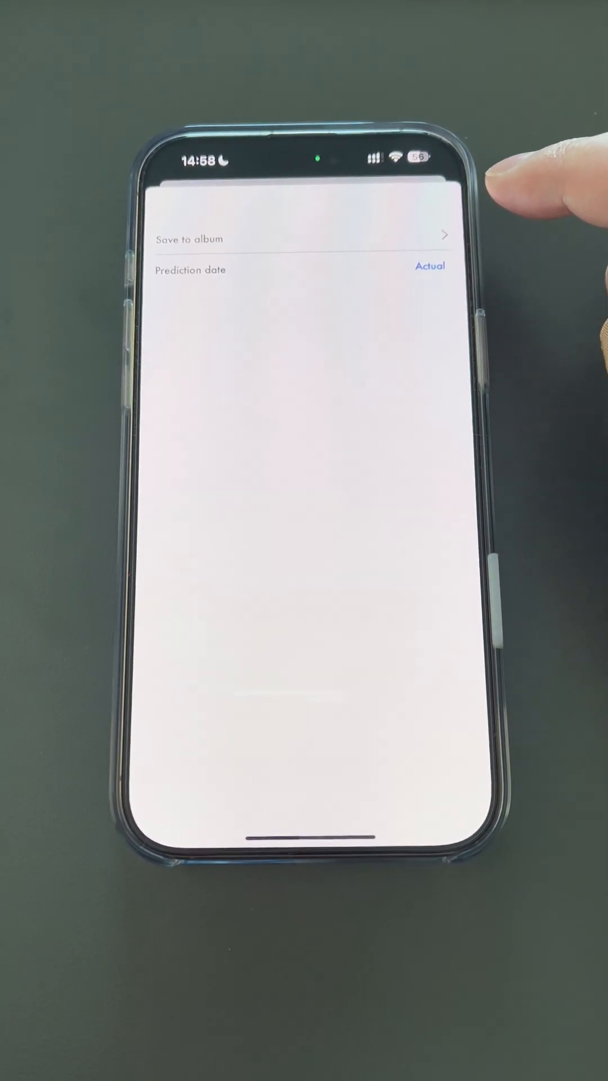
Step: Pick a prediction date from the Actual/Custom/Past choices
left_click(429, 266)
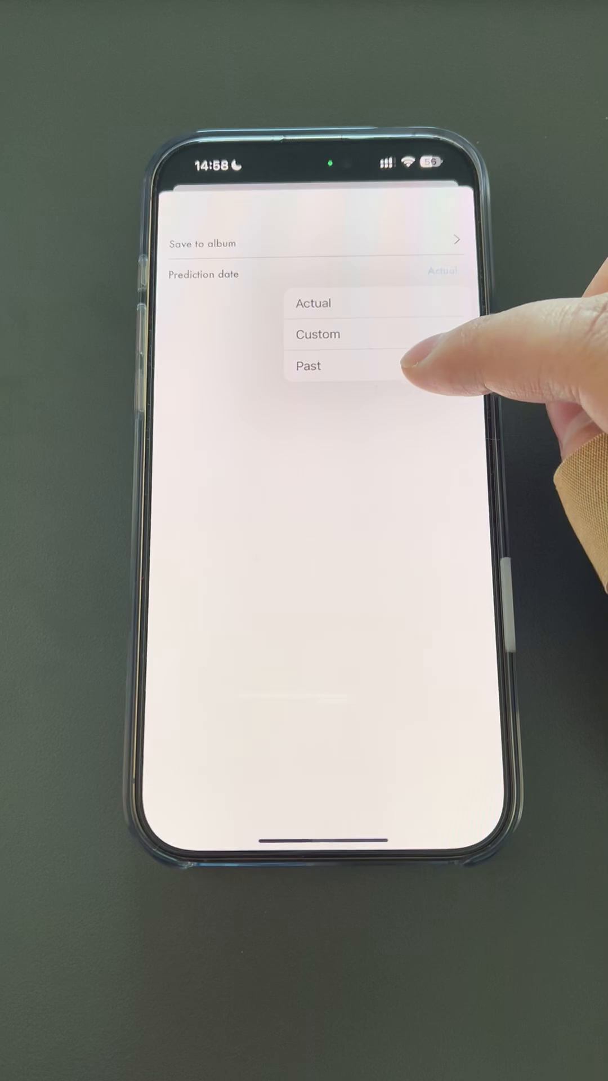
left_click(309, 366)
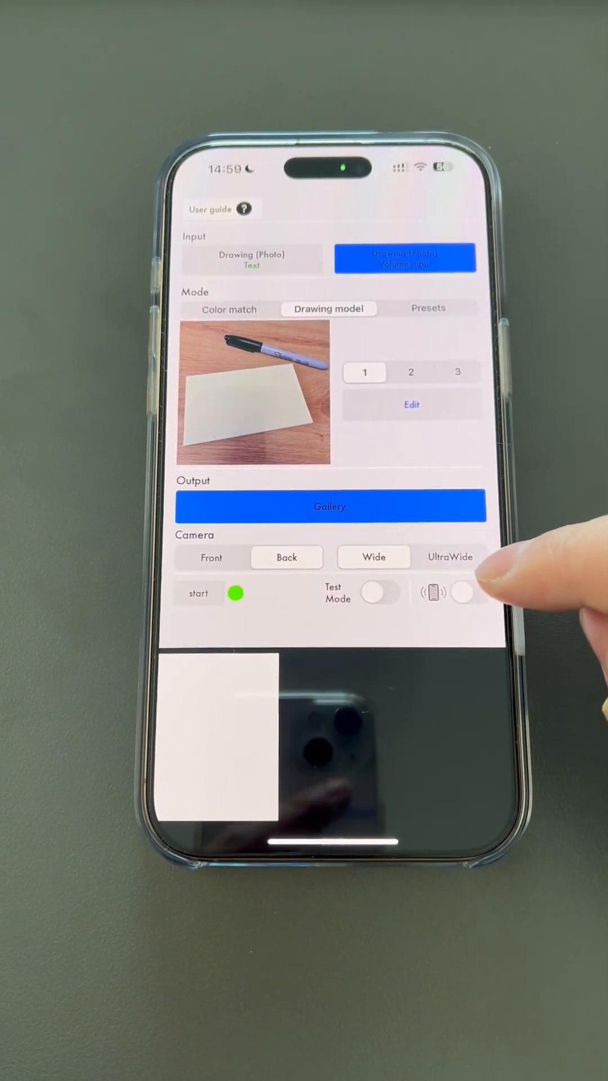
Step: Toggle the vibration feedback switch in the settings panel
left_click(468, 593)
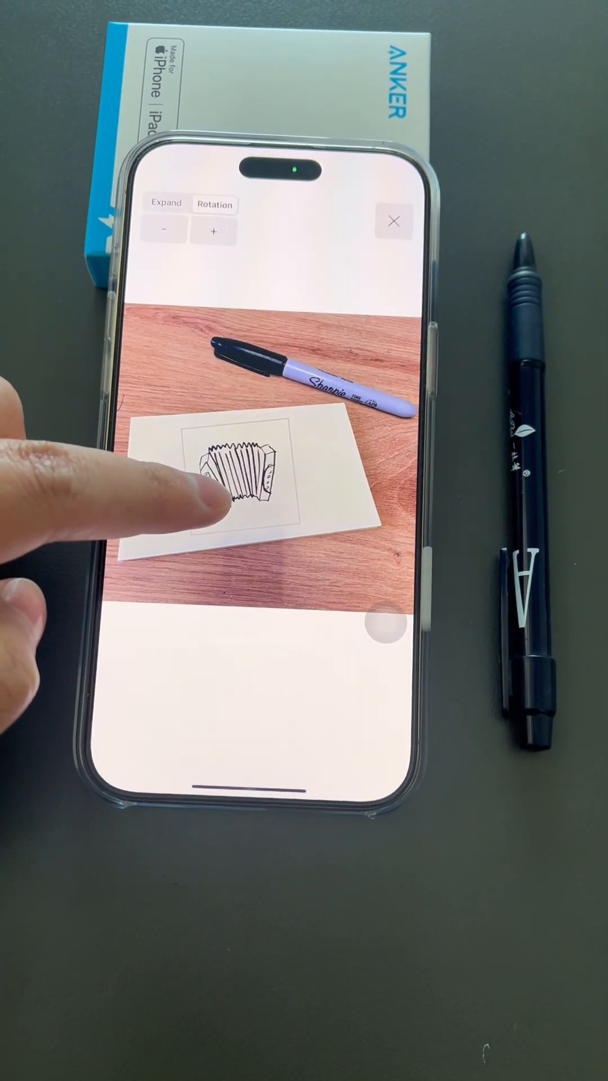
Step: Close the generated accordion image result
left_click(395, 222)
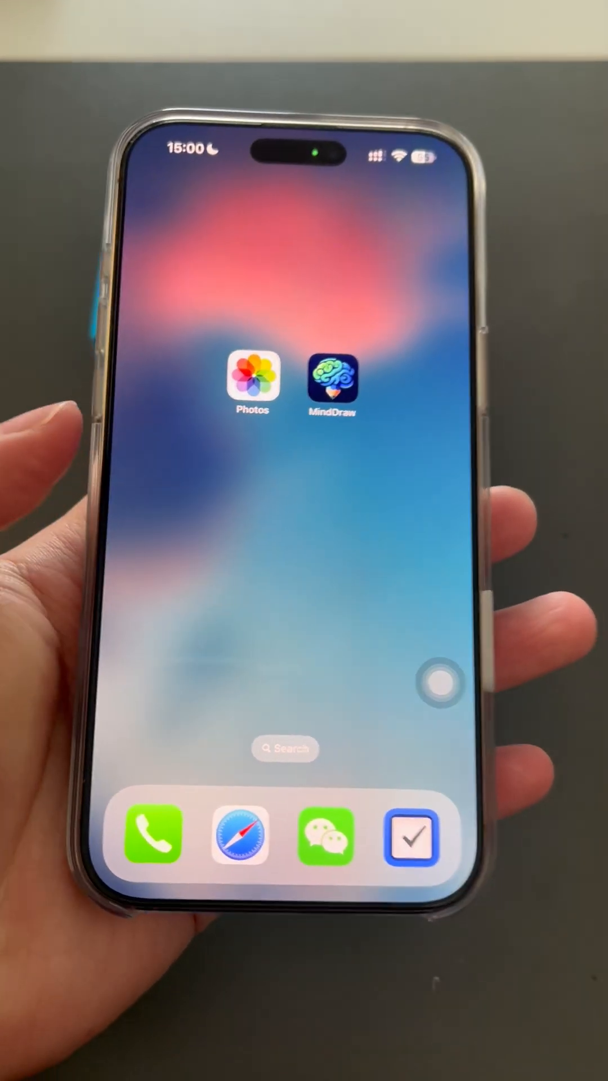
Step: Open Photos and browse the Library to see the saved pen drawing image
left_click(251, 385)
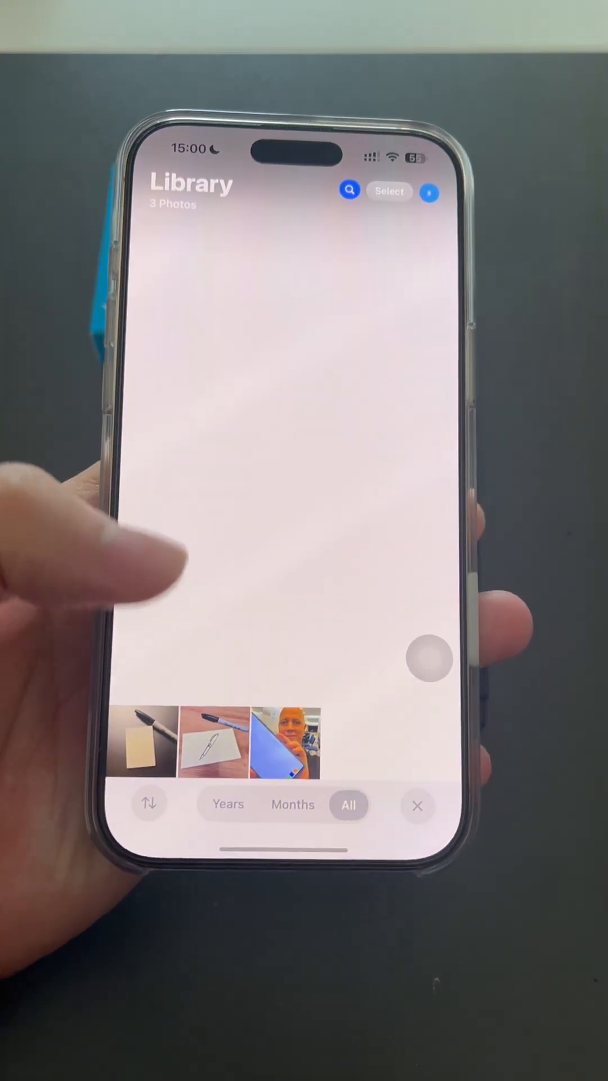
left_click(212, 744)
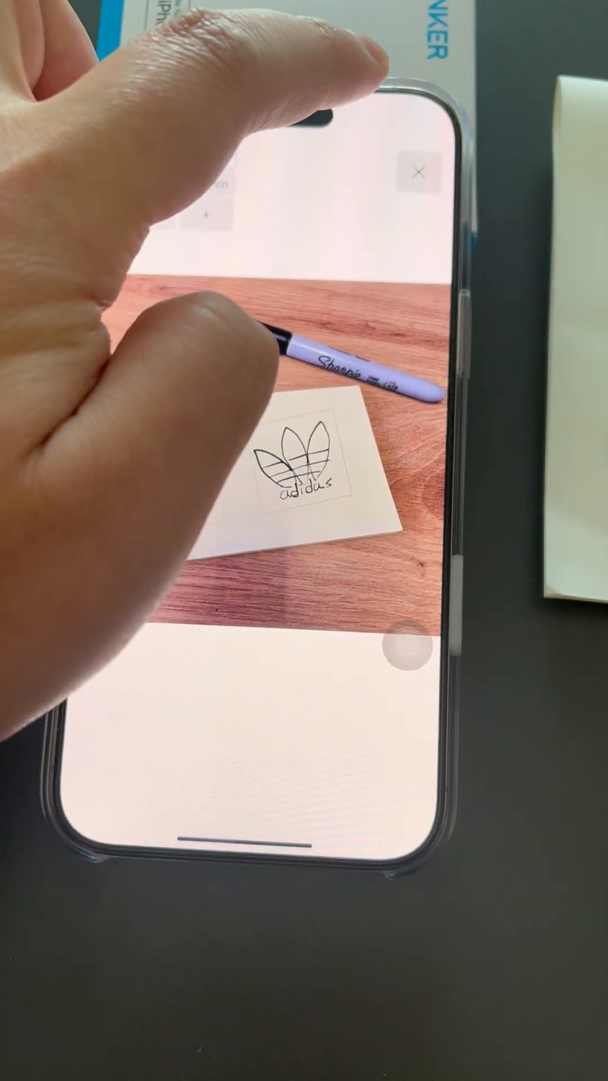
Step: Close the generated adidas logo sketch image
left_click(418, 173)
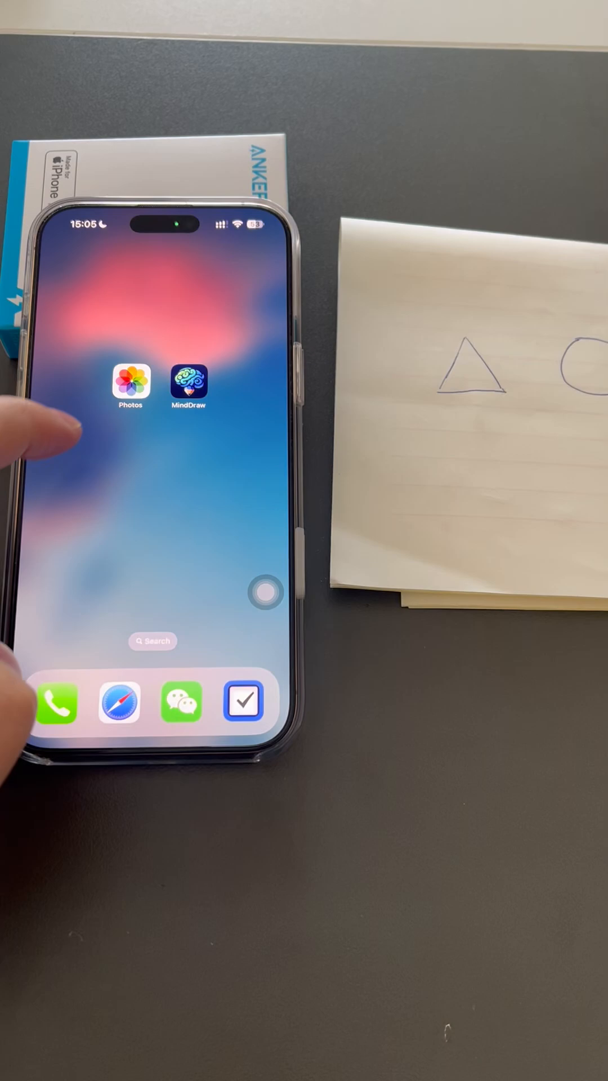
Step: Browse the Photos library, now holding four images including the triangle-and-circle drawing
left_click(128, 384)
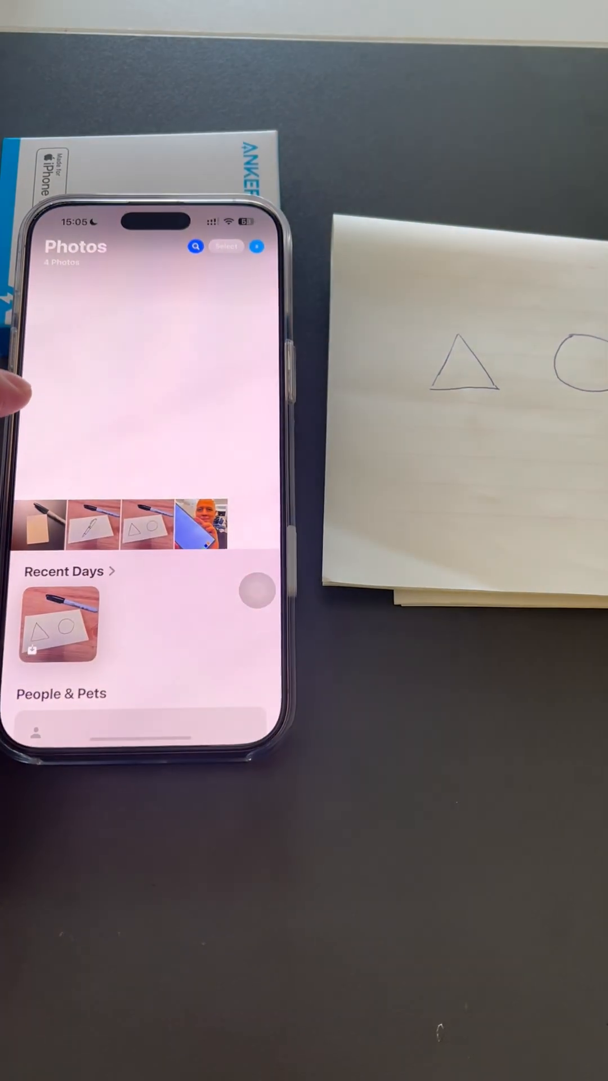
left_click(59, 624)
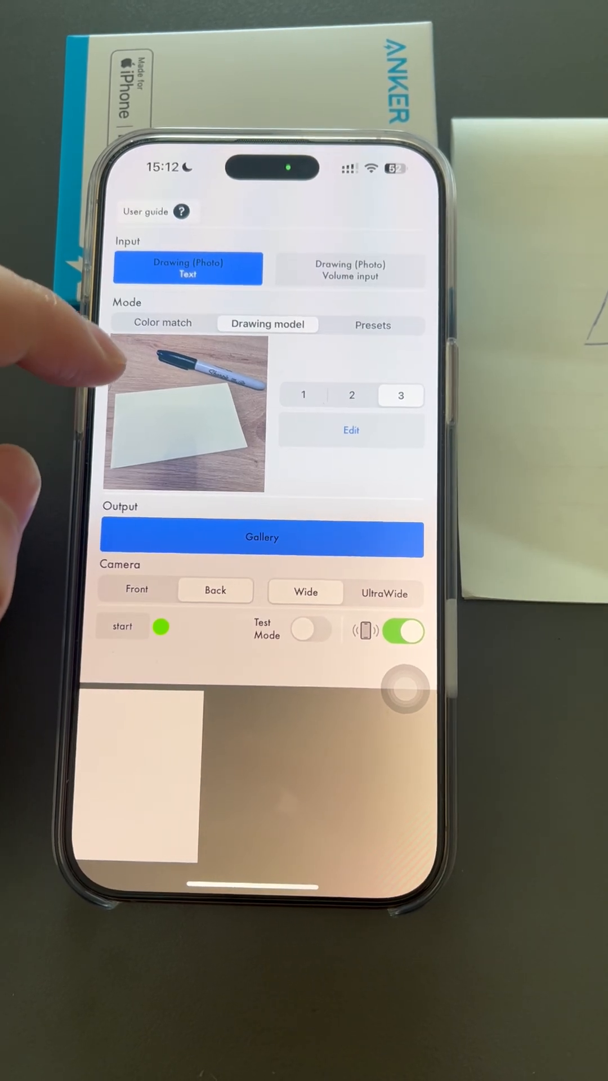
Step: Bring up the Type of recognition sheet for the Drawing (Photo) Text input
left_click(182, 211)
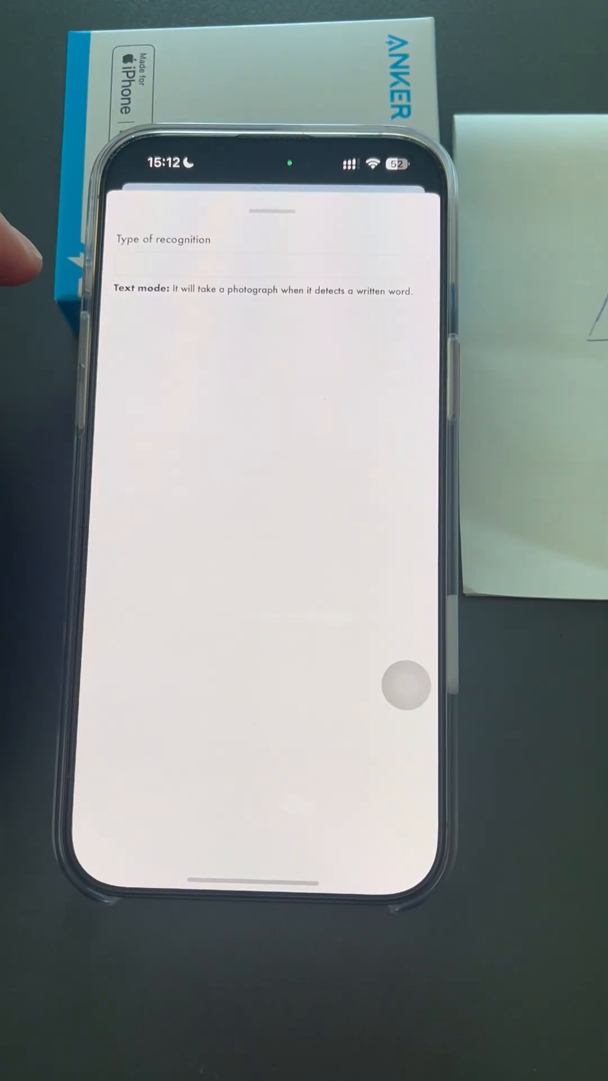
Step: Enter and confirm 'cat' as the recognition trigger word
left_click(276, 266)
type("cat")
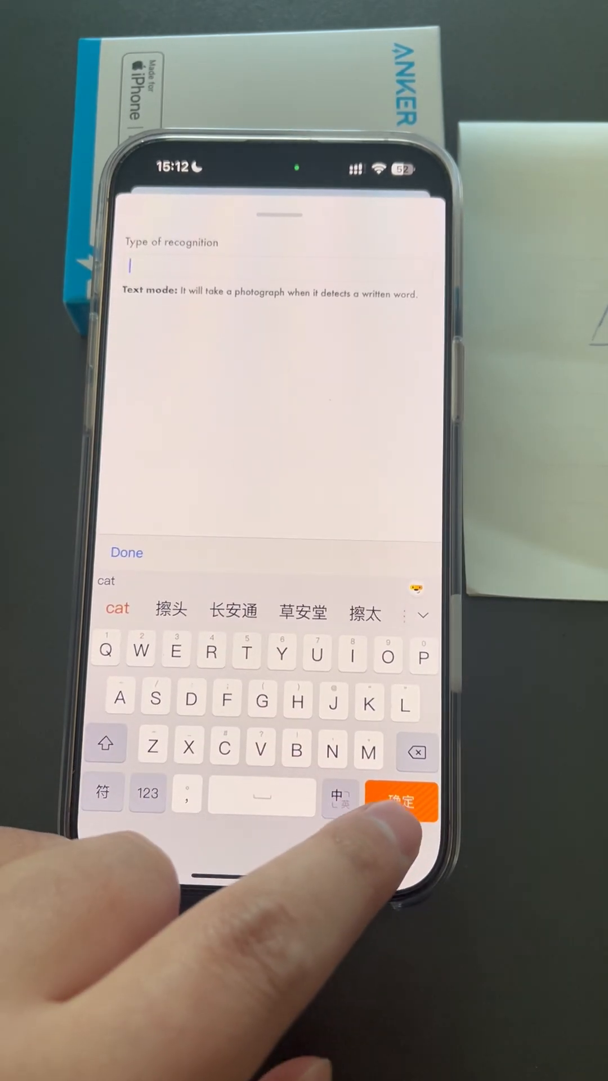
left_click(403, 798)
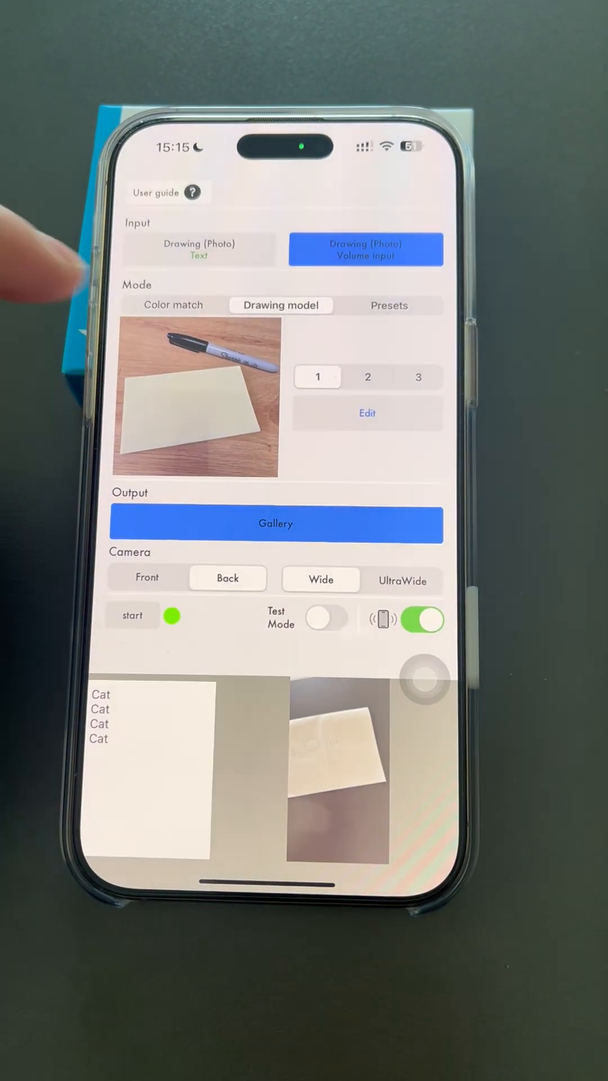
Step: Choose the person-with-phone photo from the library as the custom background
left_click(275, 523)
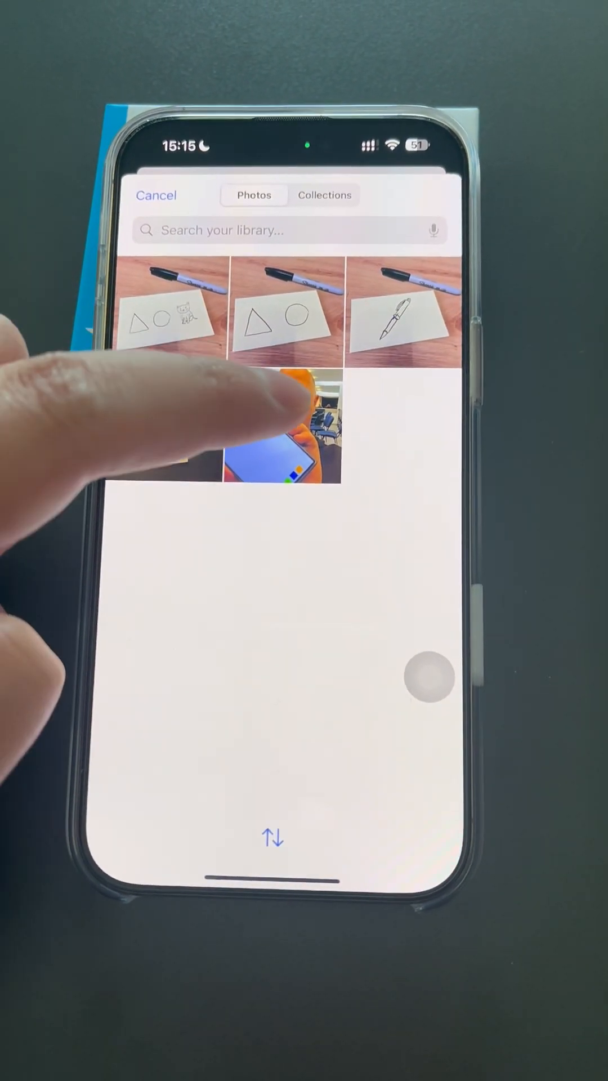
left_click(279, 434)
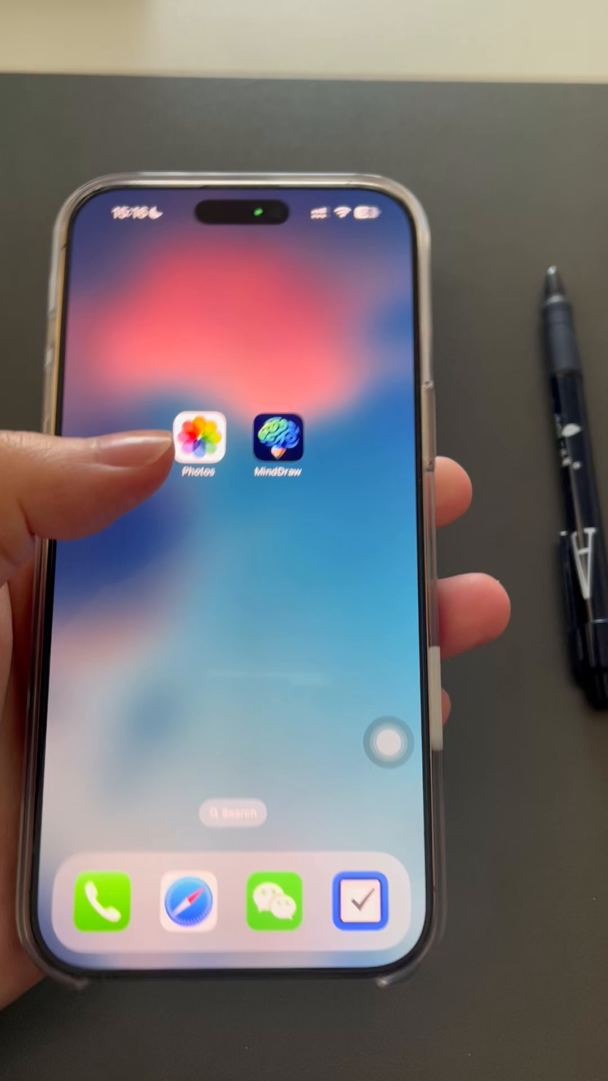
Step: Look through the six saved images in the Photos library
left_click(199, 452)
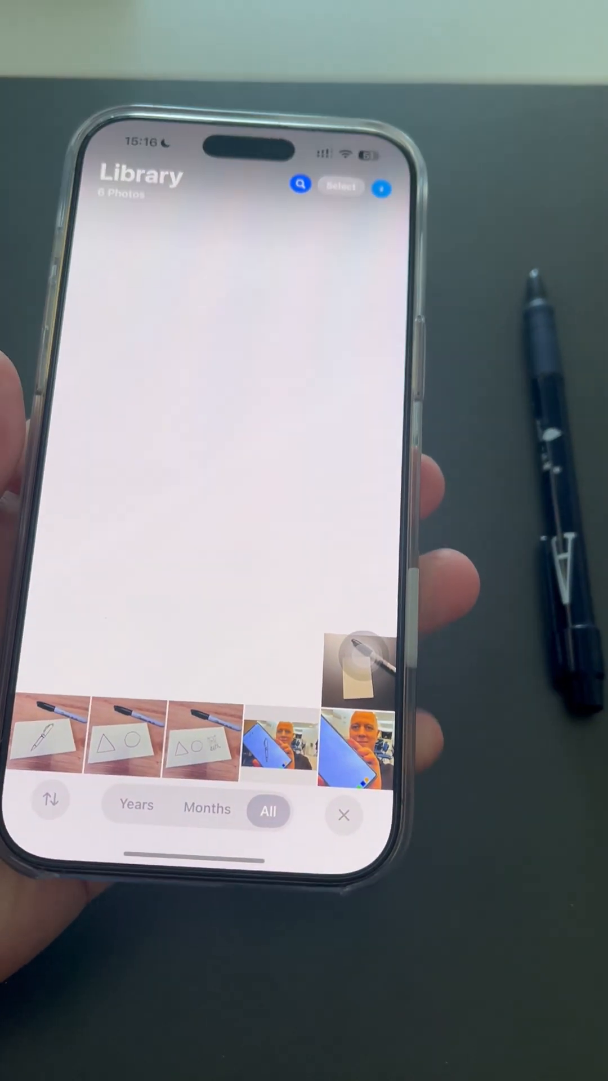
left_click(354, 744)
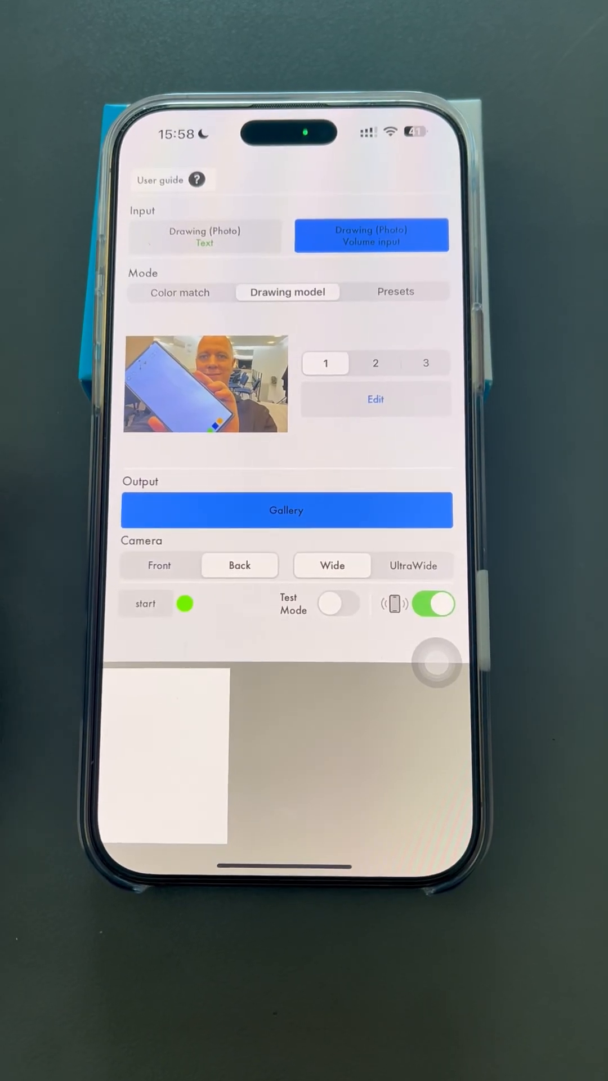
Step: Generate the coloured cartoon boy image on a clipboard beside crayons, then close it
left_click(179, 292)
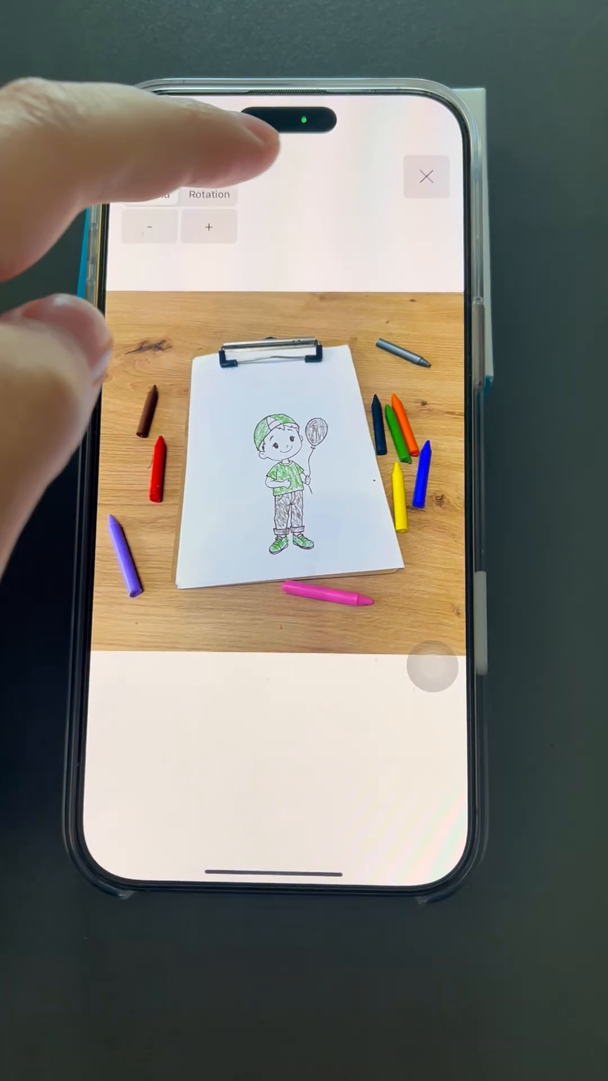
left_click(425, 176)
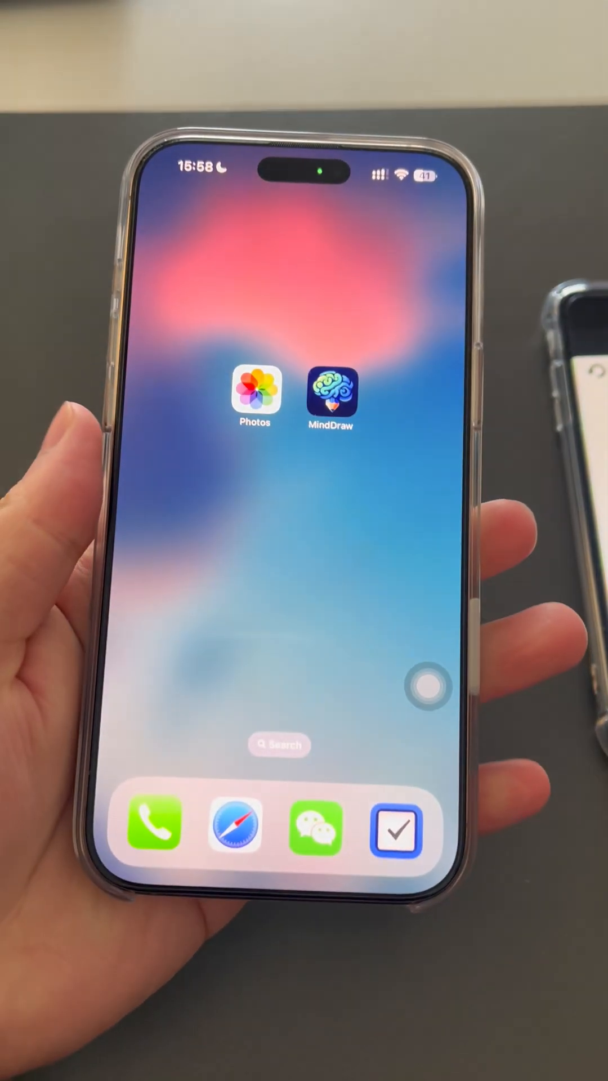
Step: Confirm seven pictures in Photos, then enable Cartoon name in MindDraw's color match mode
left_click(253, 393)
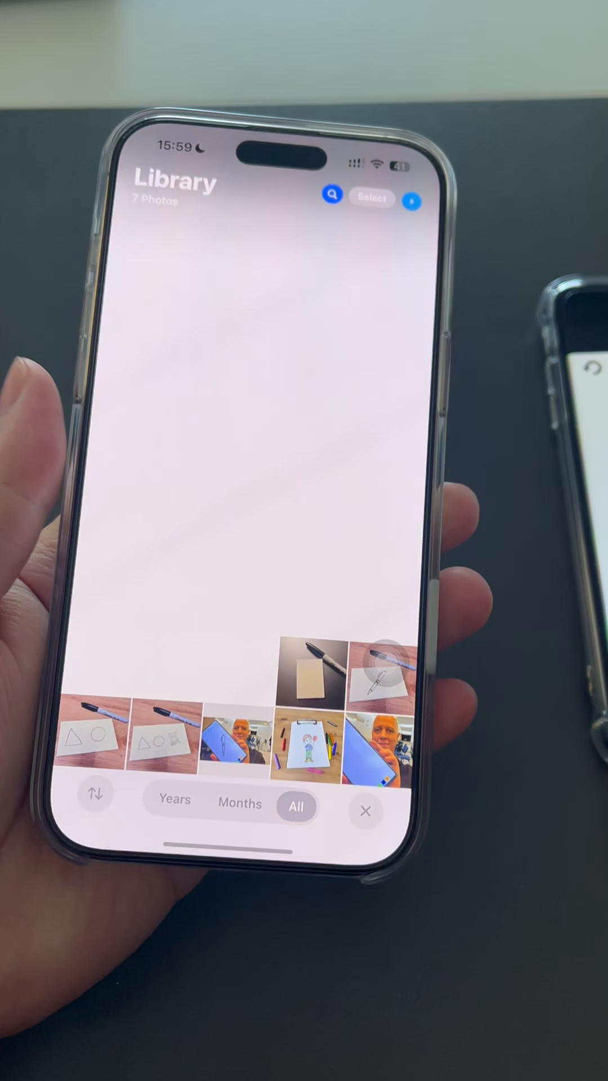
left_click(300, 747)
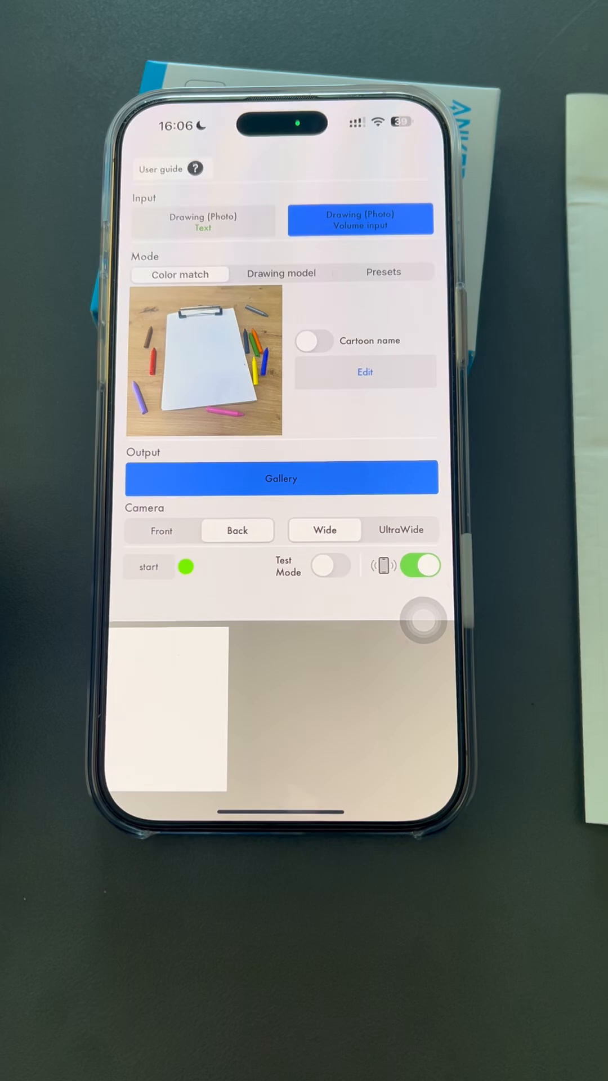
left_click(315, 341)
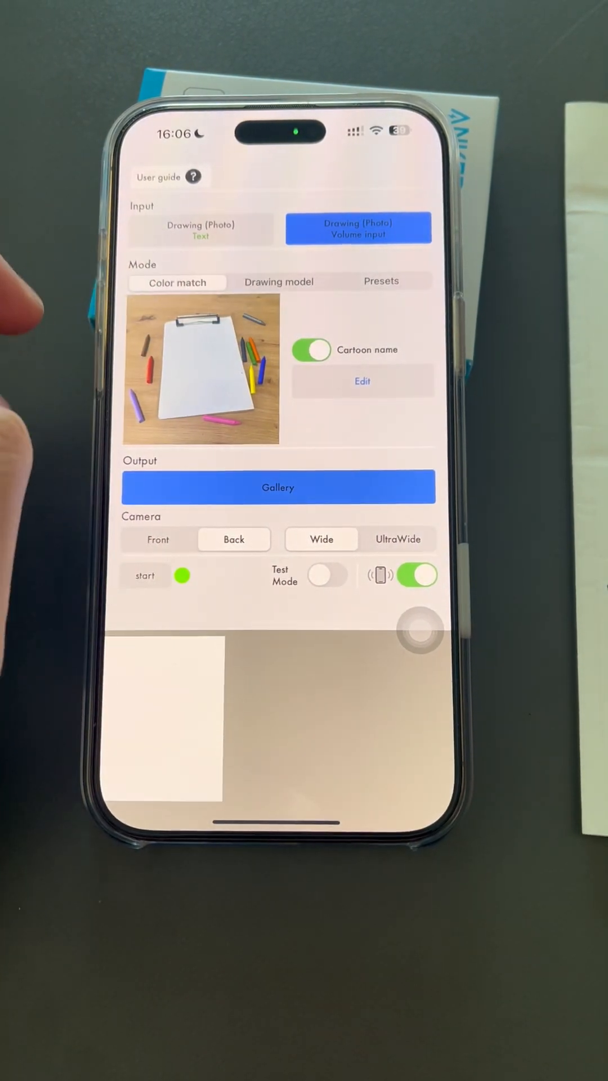